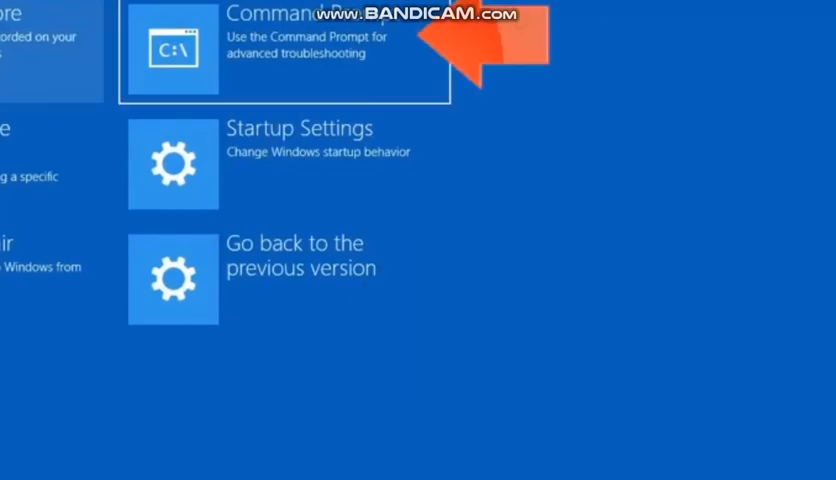
Step: Launch Command Prompt from the Advanced options recovery menu
left_click(284, 50)
type("boot")
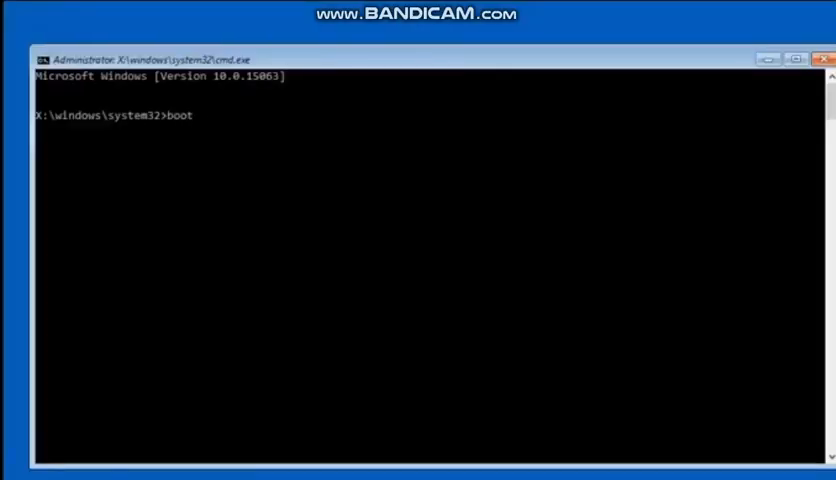
Step: Run bootrec /fixmbr and /fixboot, then begin bcdedit /export c:\bcdbackup
type("rec /fixmbr")
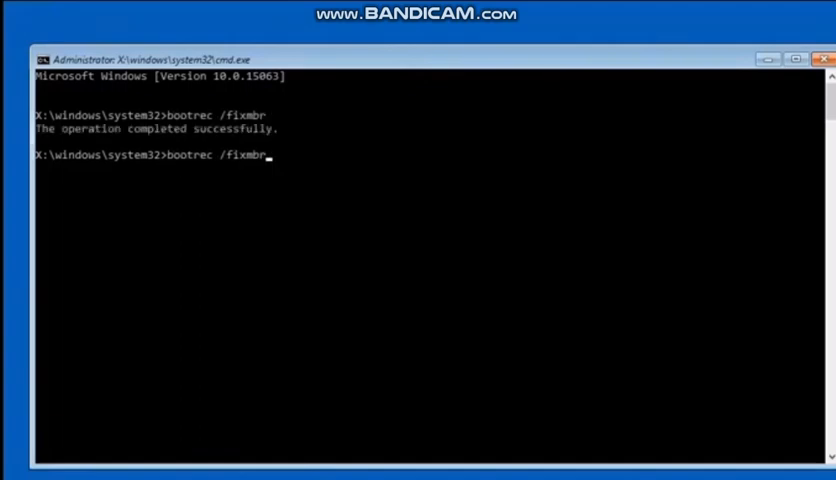
key("BackSpace")
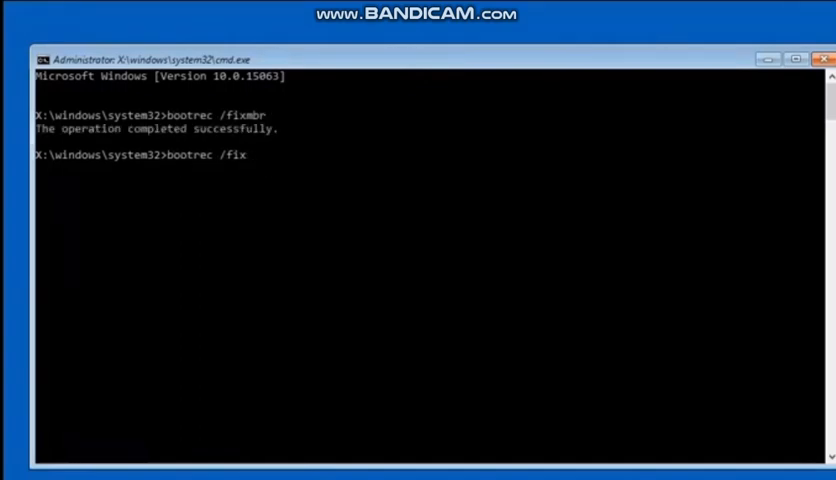
type("boot")
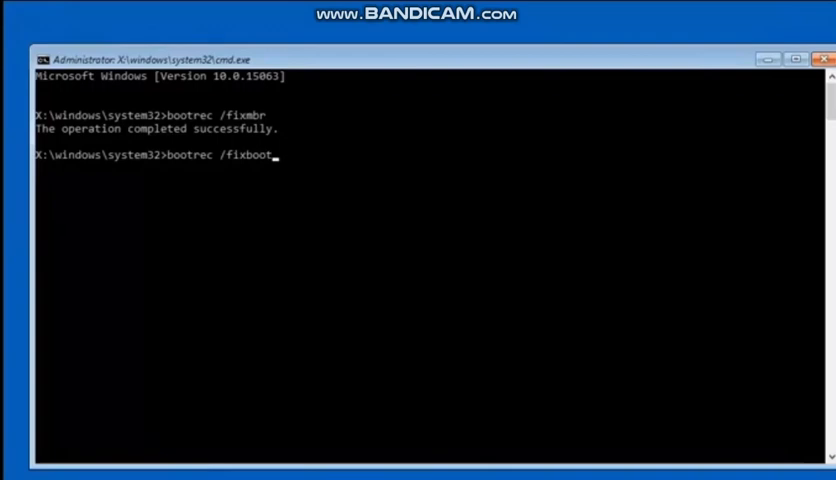
type("bcdedi")
type("a")
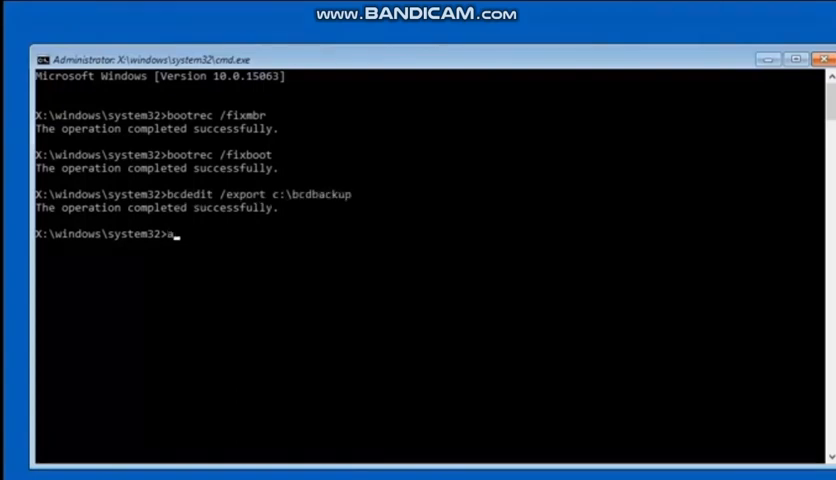
Step: Run attrib c:\boot\bcd -h -r -s, then enter ren c:\boot\bcd bcd.old
type("ttrib c:\\boot")
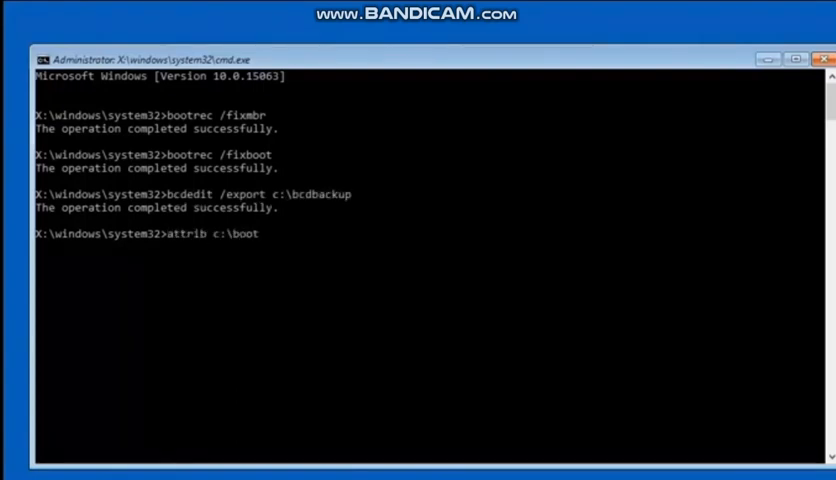
type("\\bcd -h -r -s")
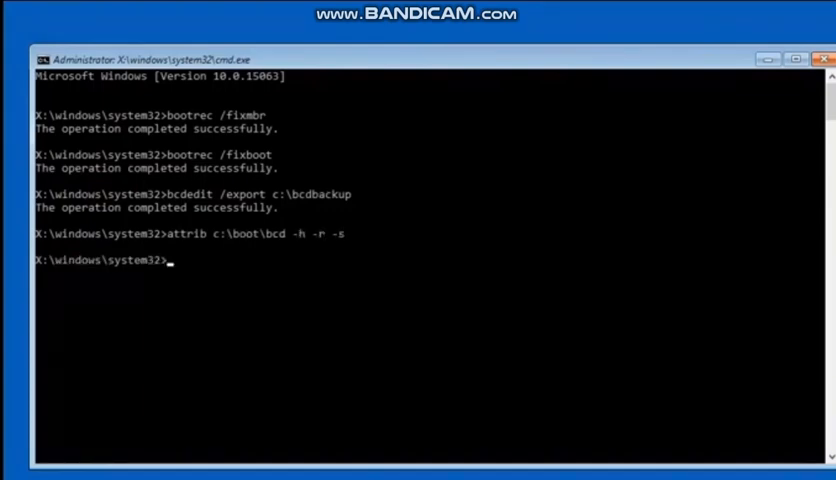
type("ren c:\\boot")
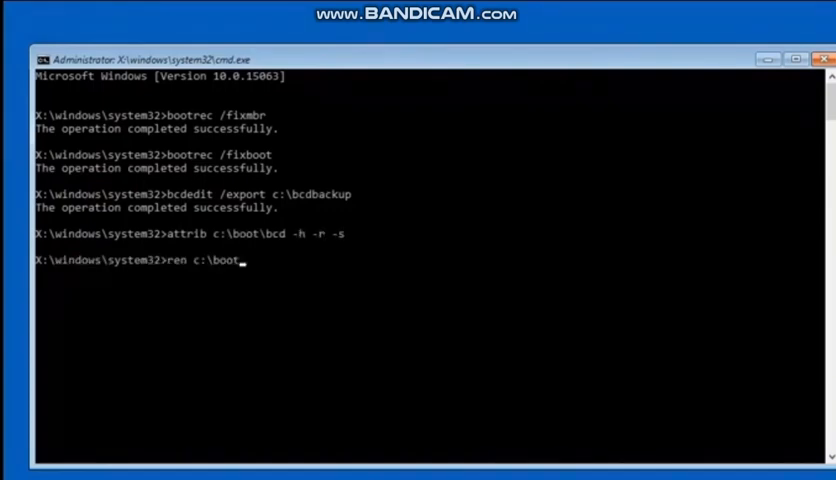
type("\\bcd bcd")
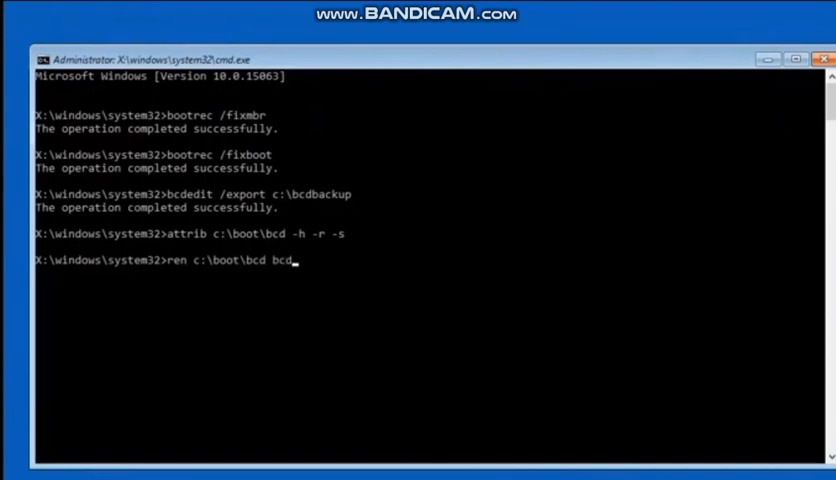